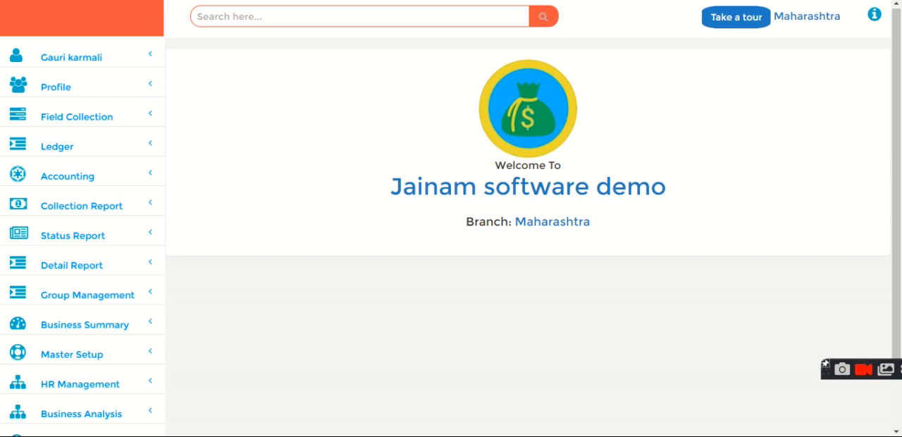
{"action": "mouse_move", "coordinate": [867, 325]}
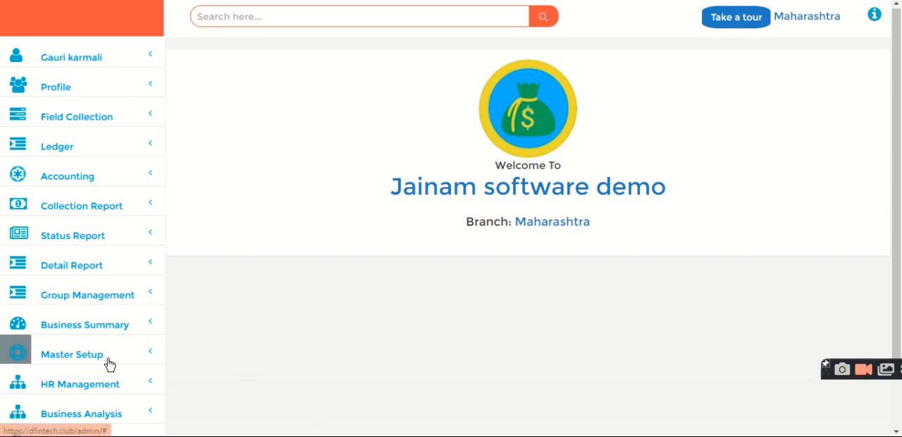
Step: Open the Company Entry Form under Master Setup to see existing companies
{"action": "left_click", "coordinate": [71, 353]}
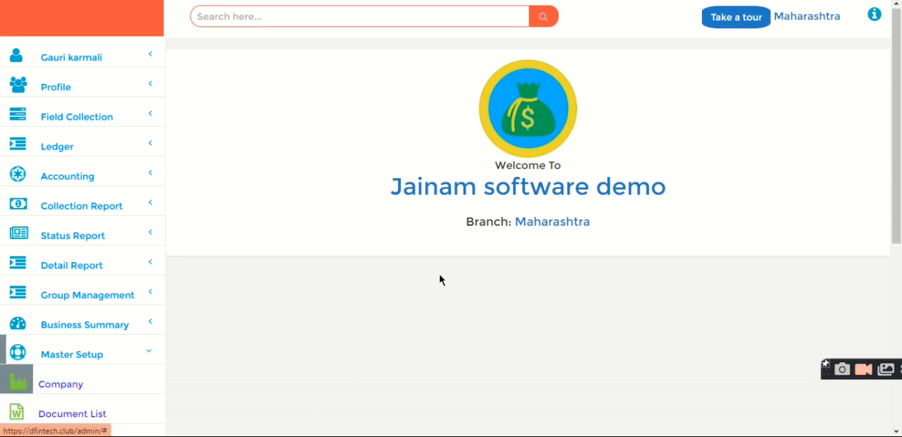
{"action": "left_click", "coordinate": [61, 384]}
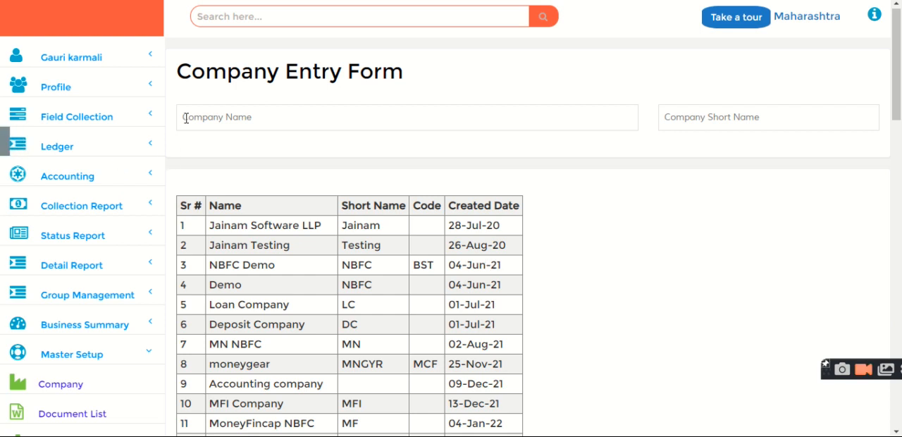
Step: Save a new company 'Jainam software demo data' with short name 'jnfc'
{"action": "type", "text": "Jainam software d"}
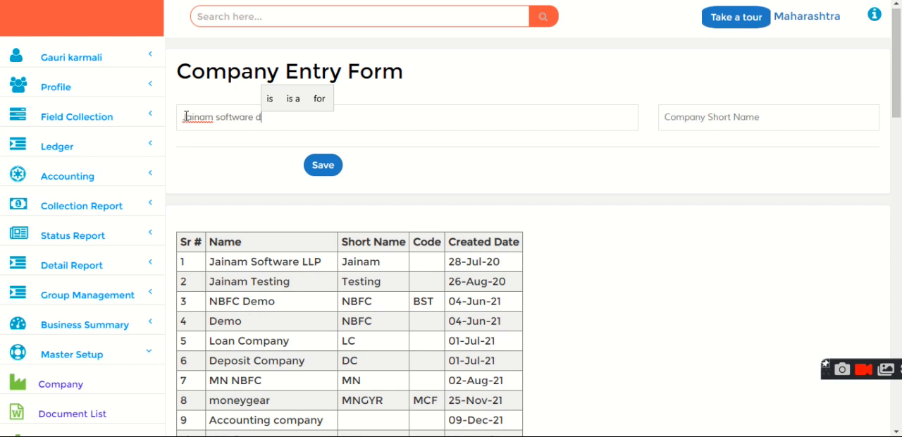
{"action": "type", "text": "emo data"}
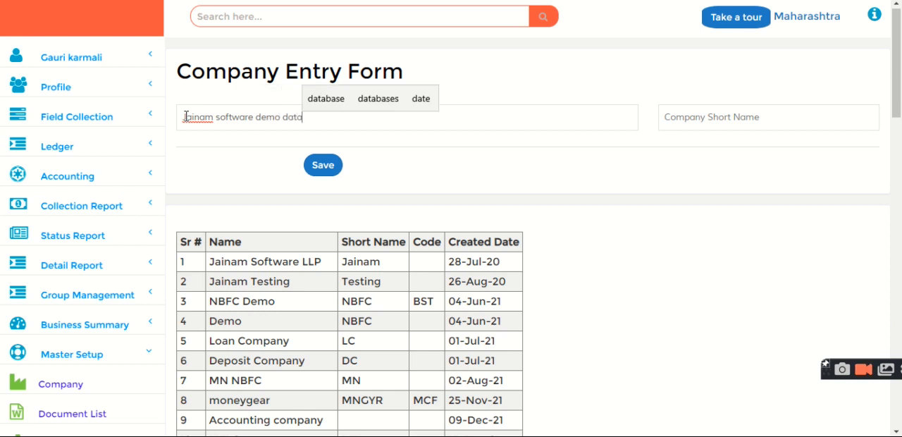
{"action": "left_click", "coordinate": [768, 117]}
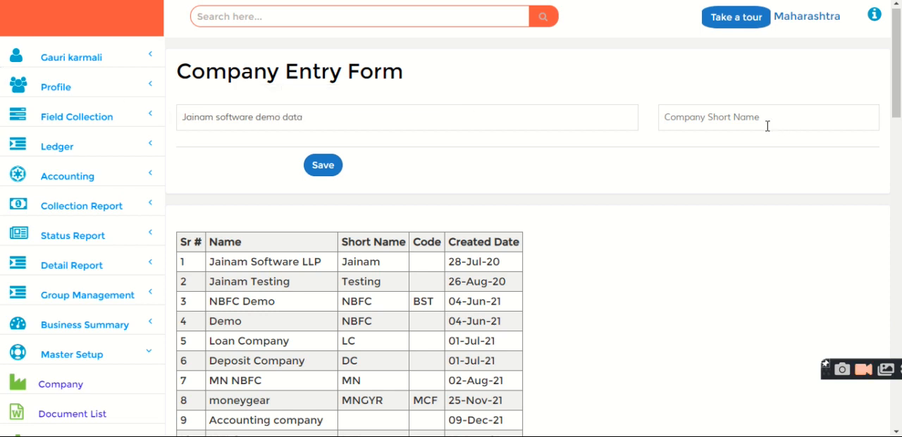
{"action": "type", "text": "jnfc"}
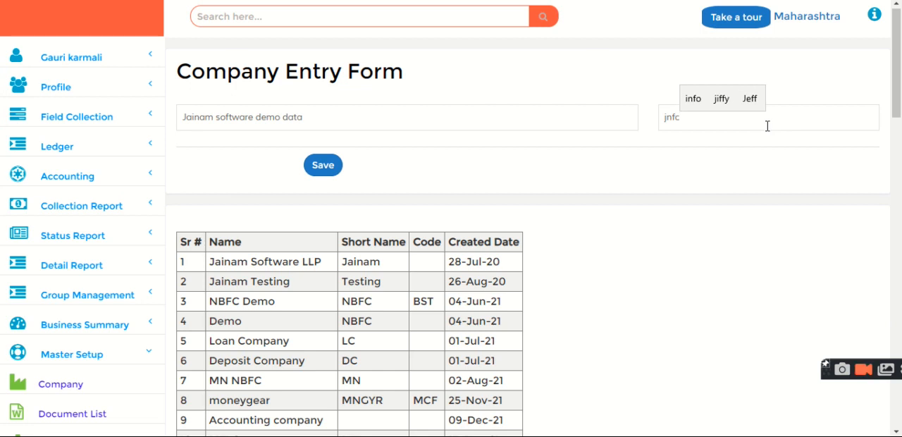
{"action": "left_click", "coordinate": [322, 164]}
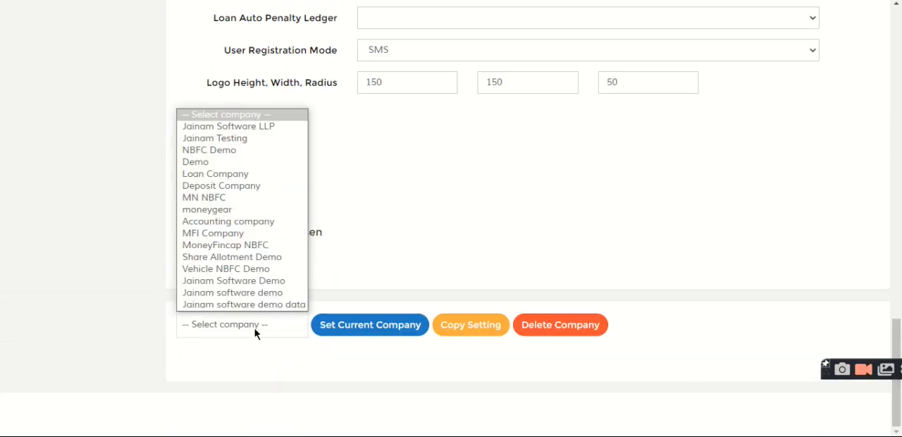
Step: Set 'Jainam software demo data' as current company, then sign out and log back in
{"action": "left_click", "coordinate": [243, 305]}
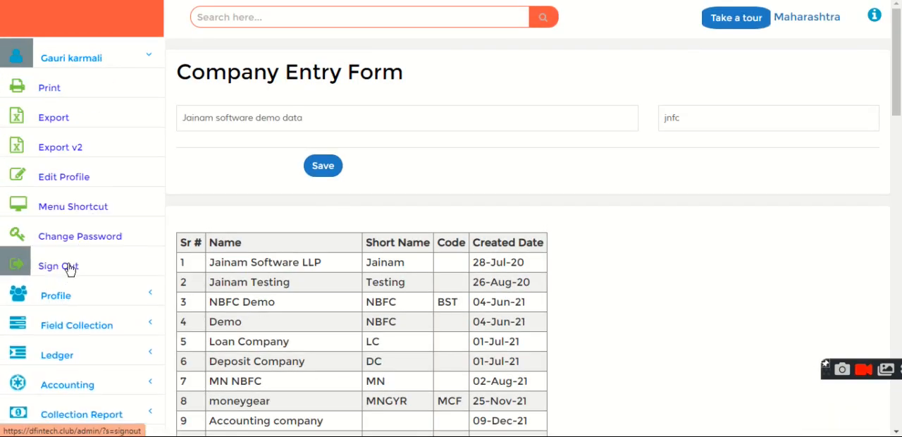
{"action": "left_click", "coordinate": [56, 266]}
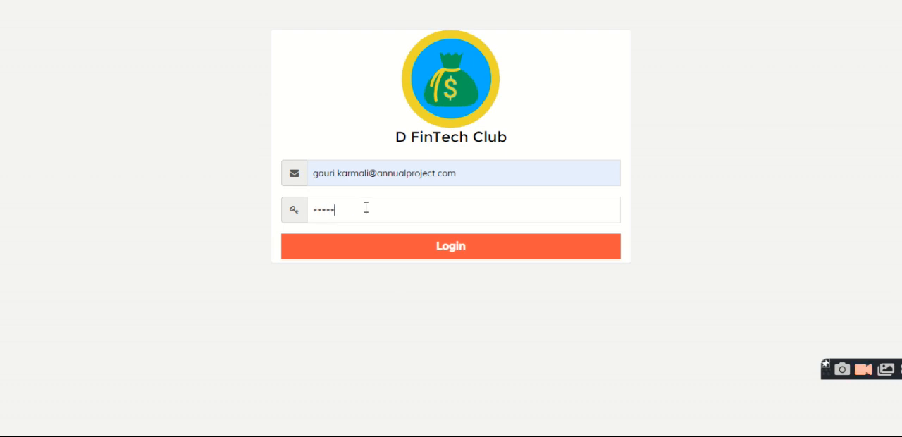
{"action": "left_click", "coordinate": [450, 246]}
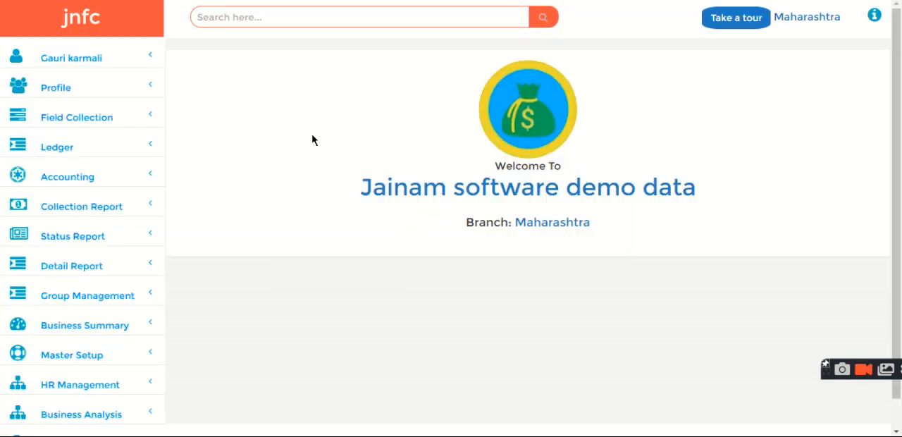